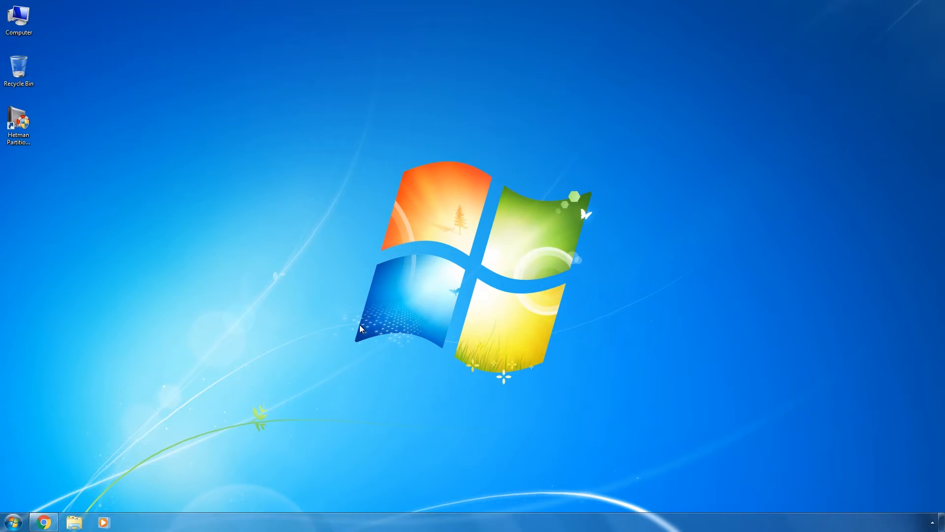
# Step: Download the Windows10Upgrade installer from Microsoft's accessibility upgrade page in Chrome and run it
pyautogui.click(19, 20)
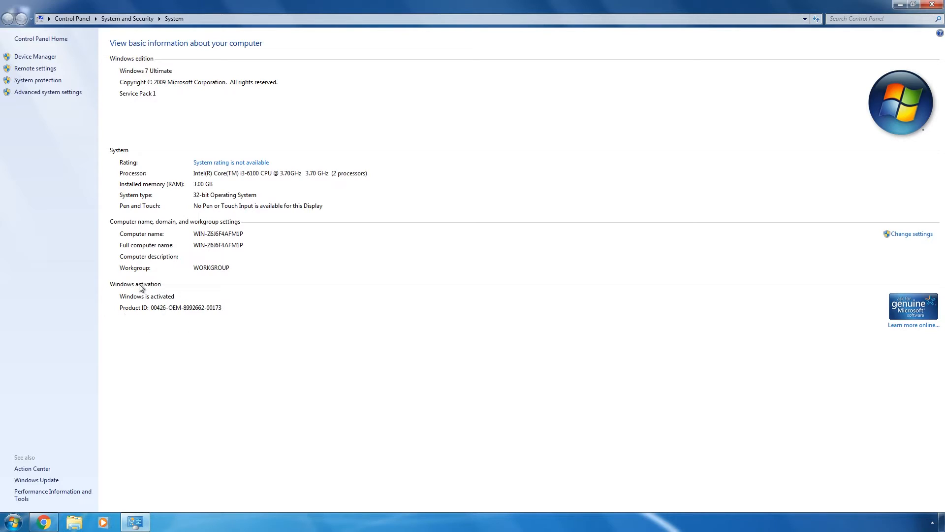
pyautogui.moveTo(178, 329)
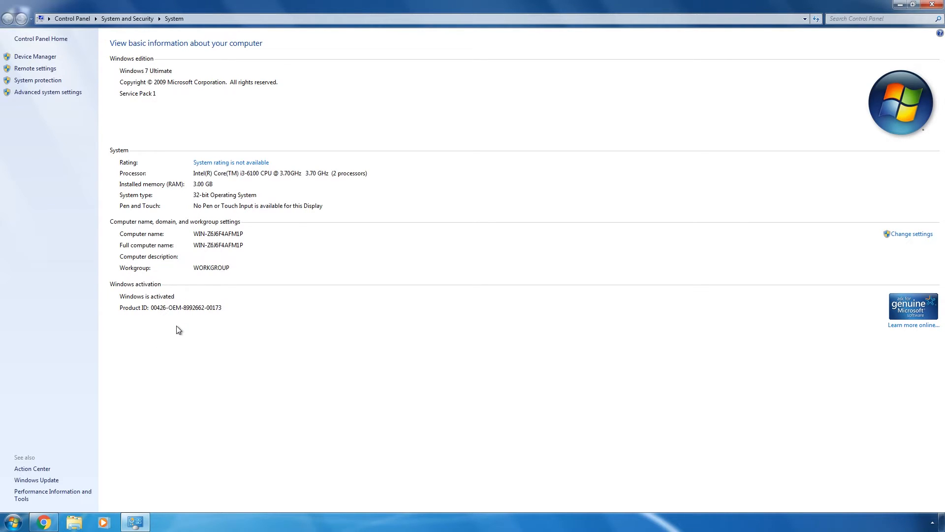
pyautogui.moveTo(857, 50)
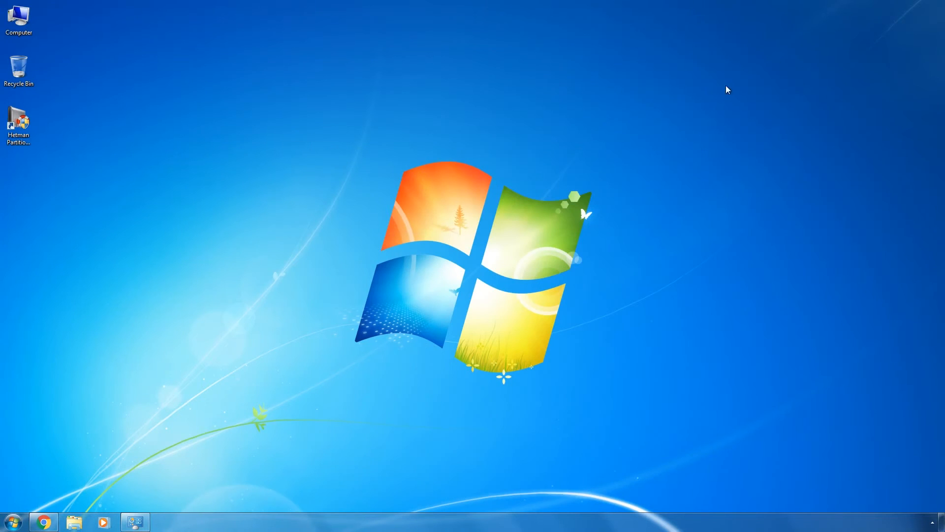
pyautogui.moveTo(176, 373)
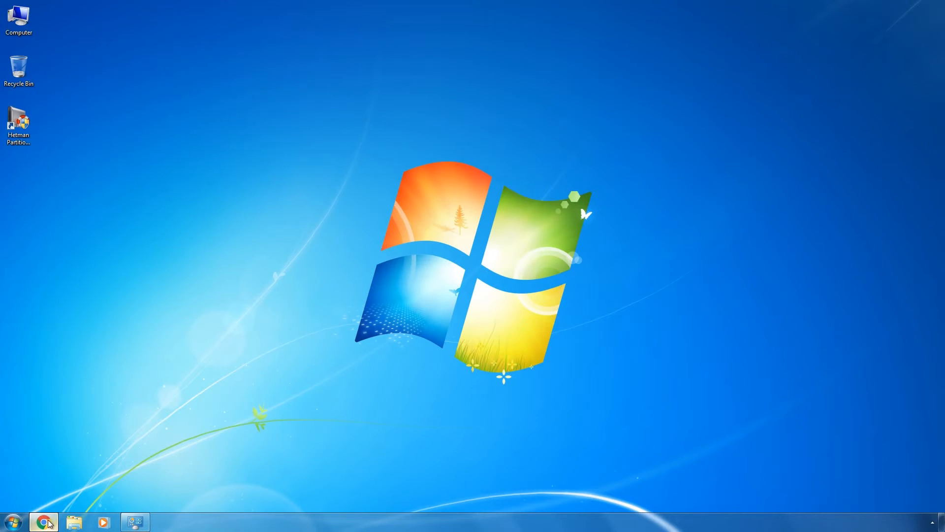
pyautogui.click(43, 521)
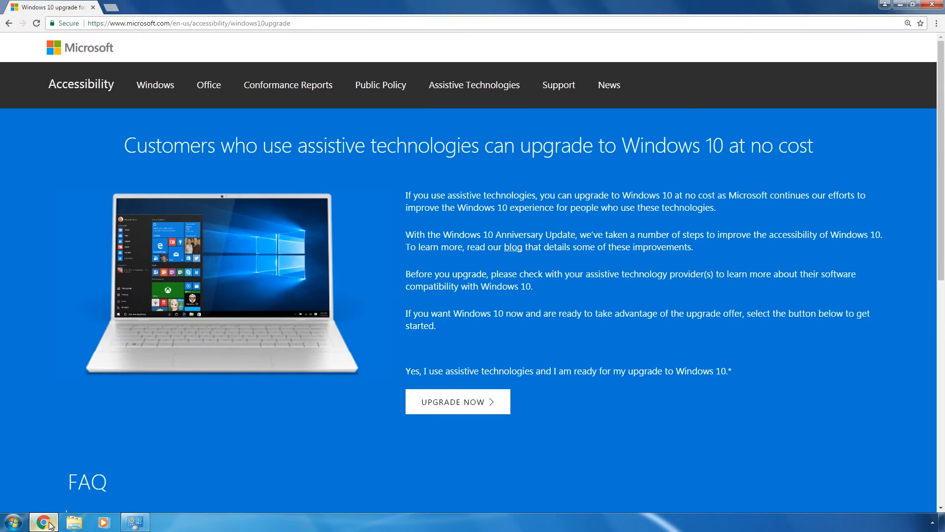
pyautogui.moveTo(369, 415)
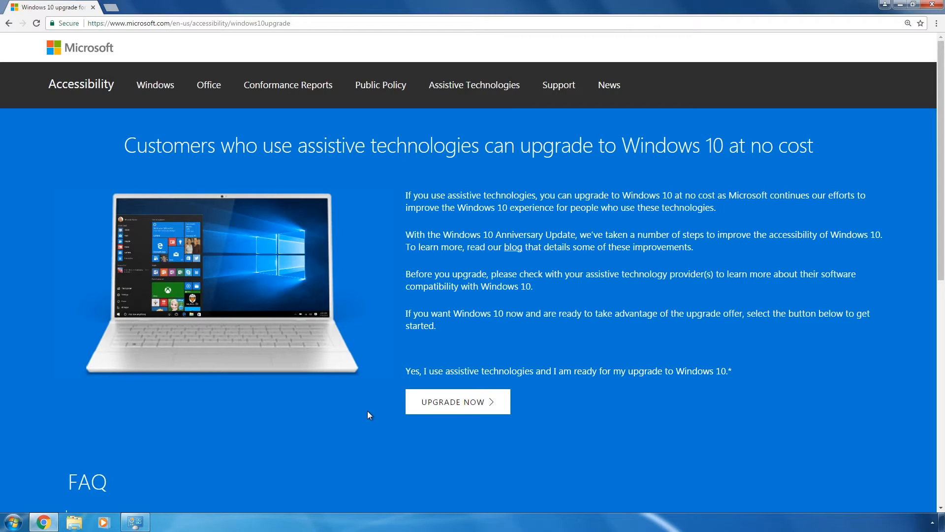
pyautogui.click(453, 401)
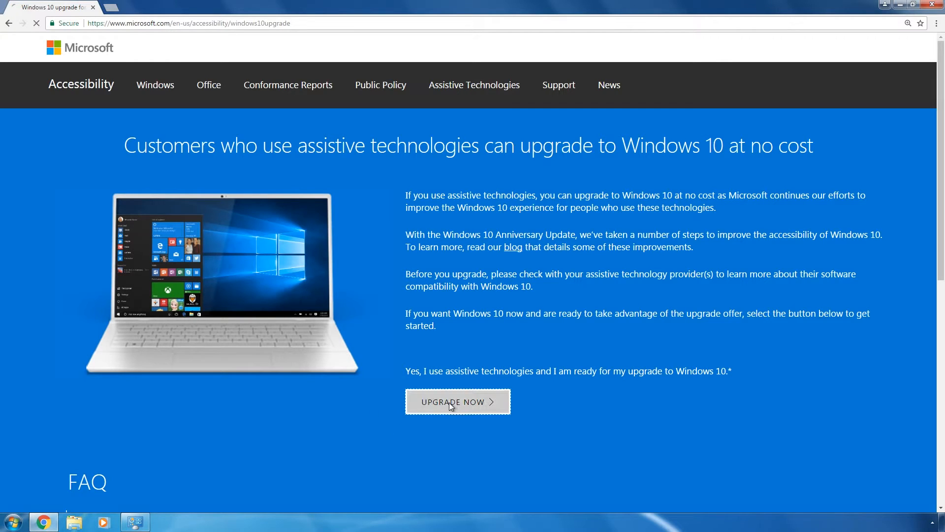
pyautogui.click(452, 405)
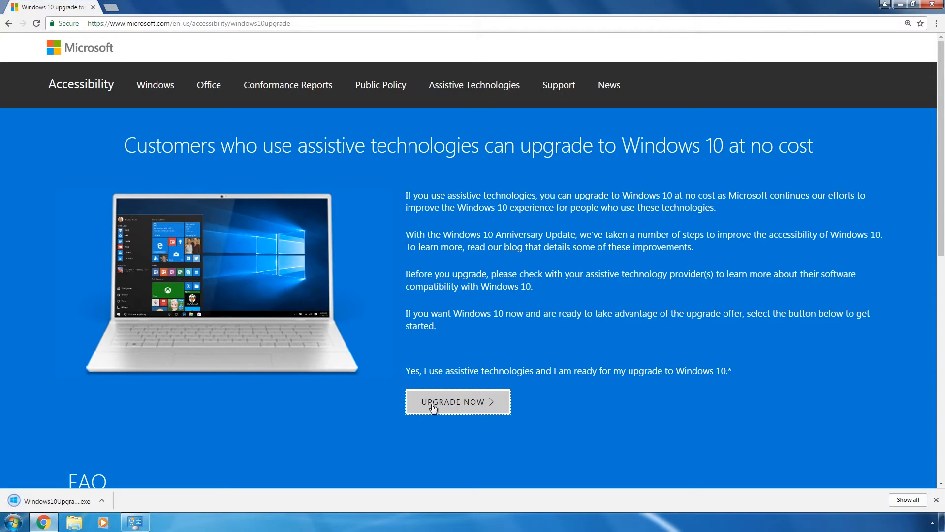
pyautogui.click(457, 401)
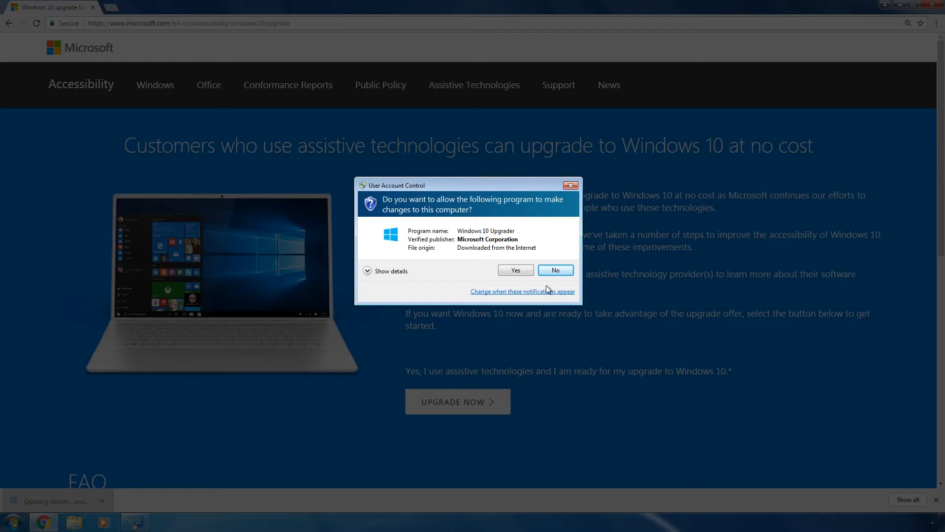
# Step: Allow the upgrader through User Account Control and accept the Windows 10 license terms
pyautogui.click(515, 269)
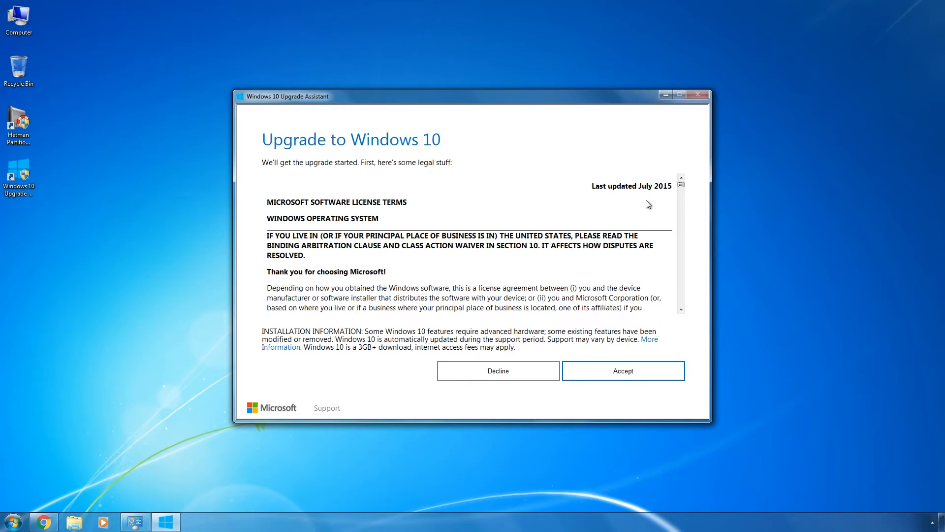
pyautogui.click(623, 371)
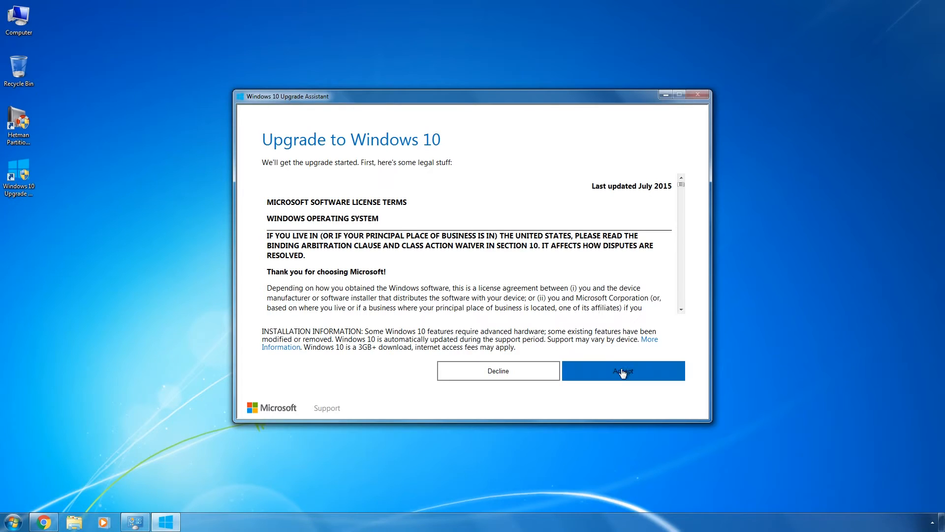
pyautogui.click(624, 371)
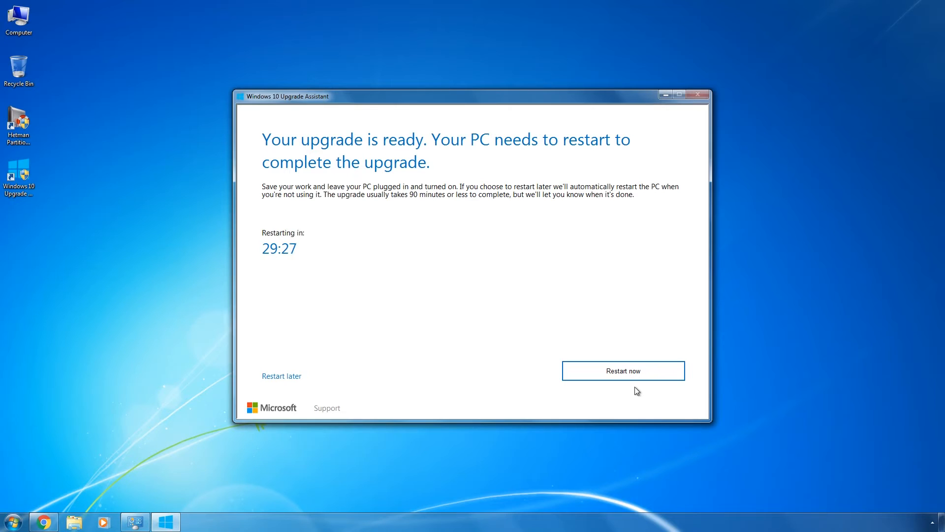
pyautogui.moveTo(666, 365)
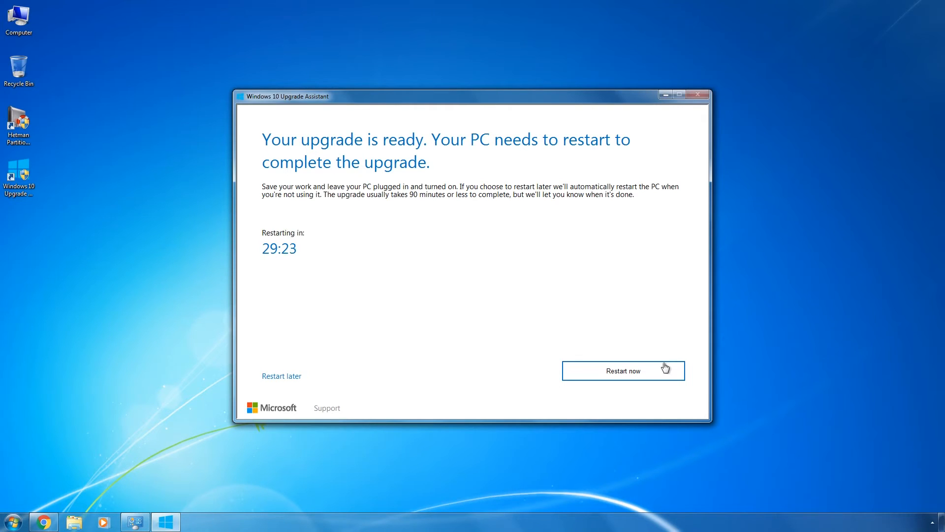
# Step: Restart the PC now so the Windows 10 upgrade finishes installing
pyautogui.click(624, 371)
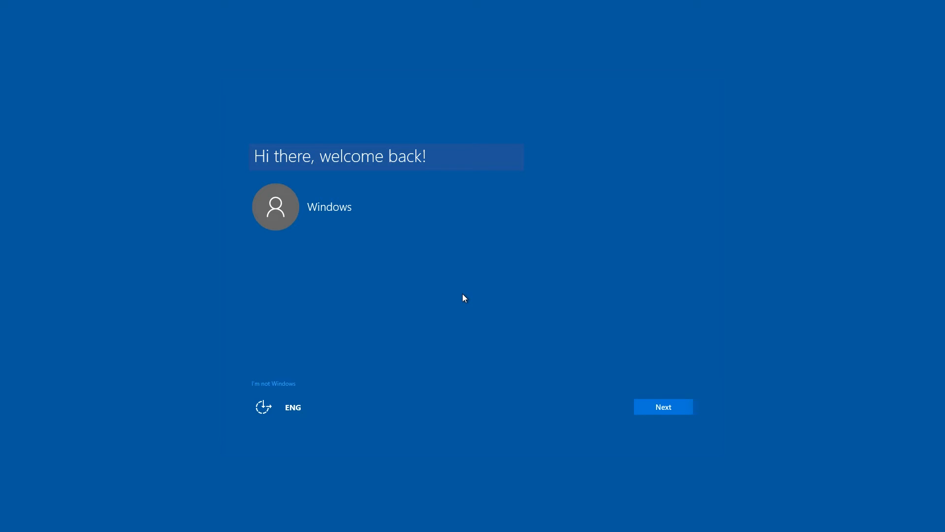
pyautogui.moveTo(288, 223)
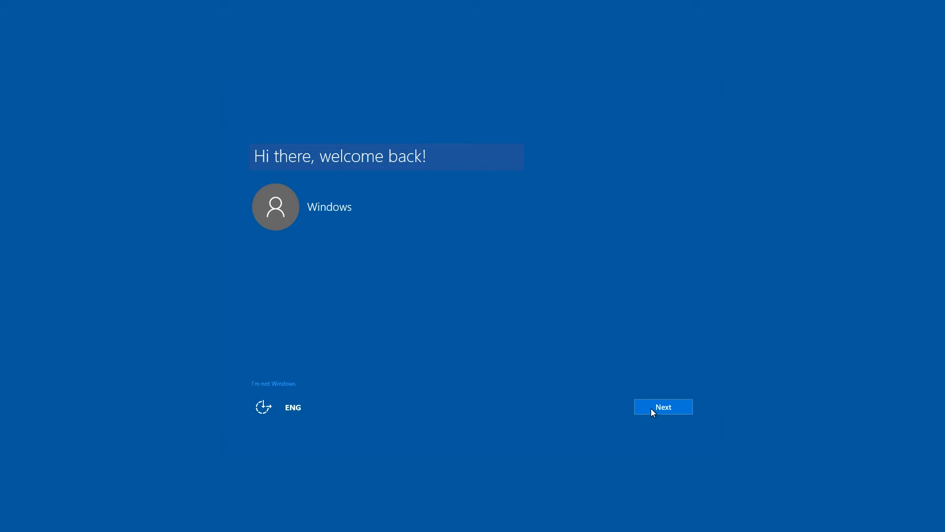
# Step: Continue past the 'Hi there, welcome back!' screen and accept the privacy settings
pyautogui.click(663, 407)
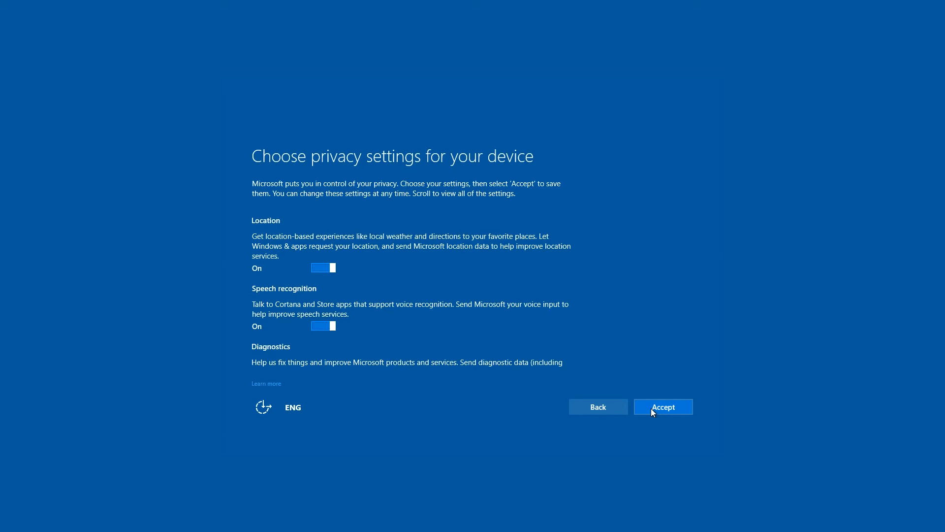
pyautogui.click(663, 406)
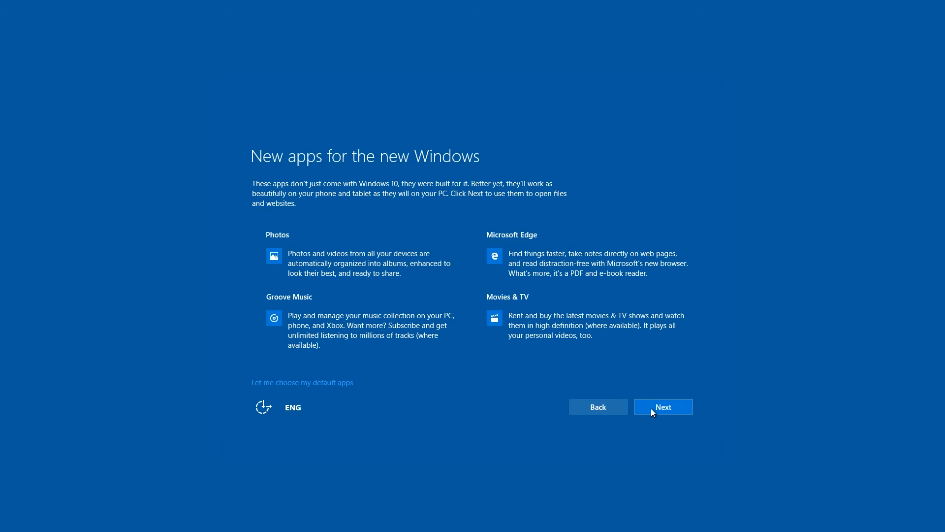
# Step: Keep the new default Windows apps and exit the Update Assistant thank-you window
pyautogui.click(664, 407)
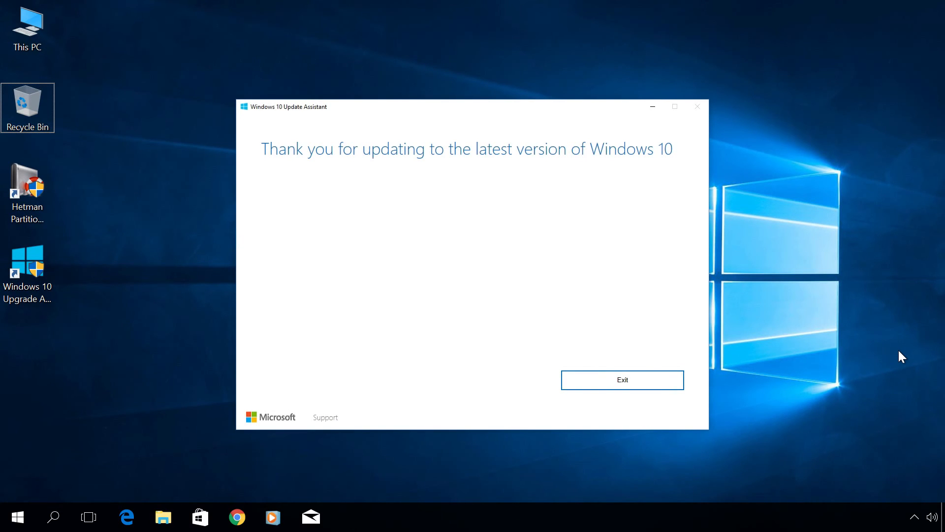
pyautogui.click(623, 380)
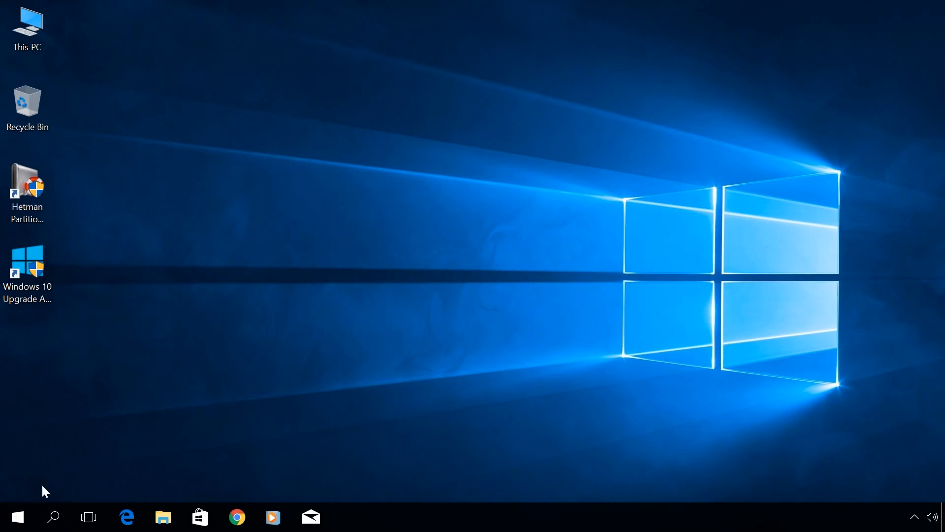
pyautogui.rightClick(17, 517)
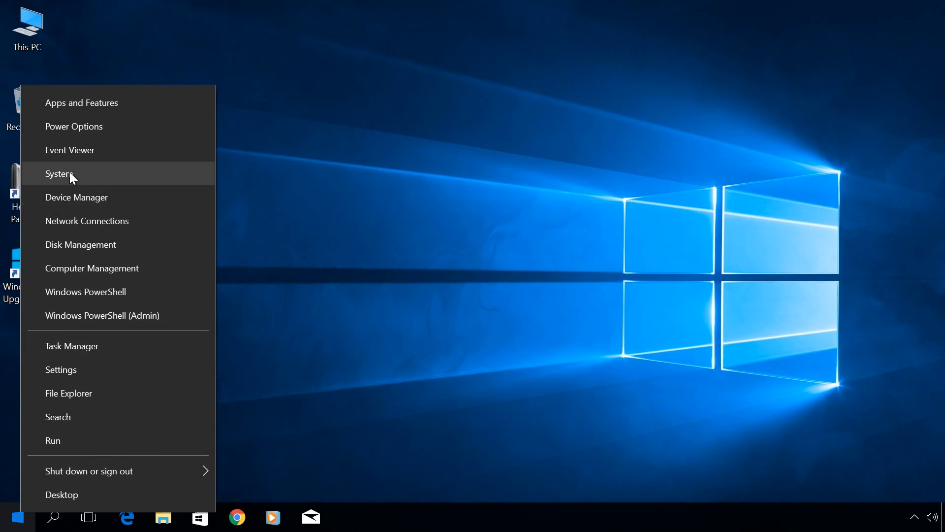
pyautogui.click(55, 173)
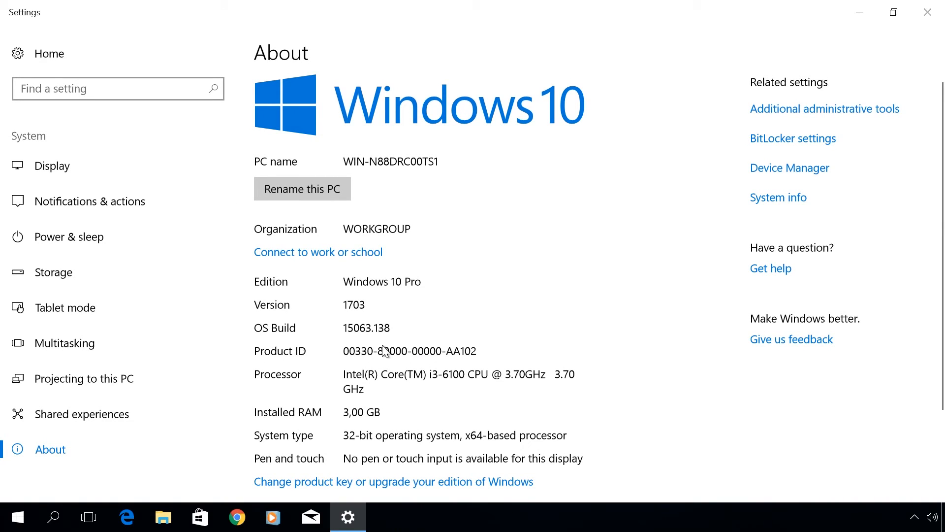
pyautogui.moveTo(935, 11)
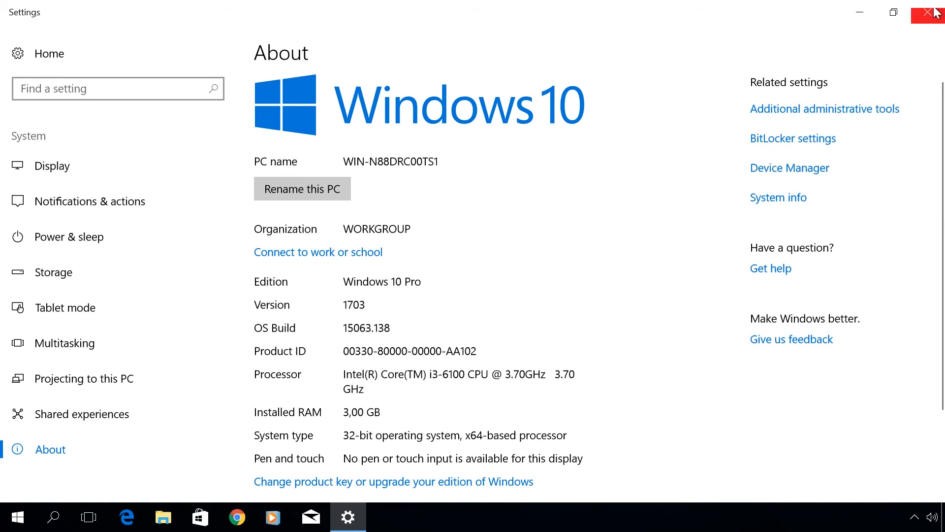
pyautogui.click(931, 12)
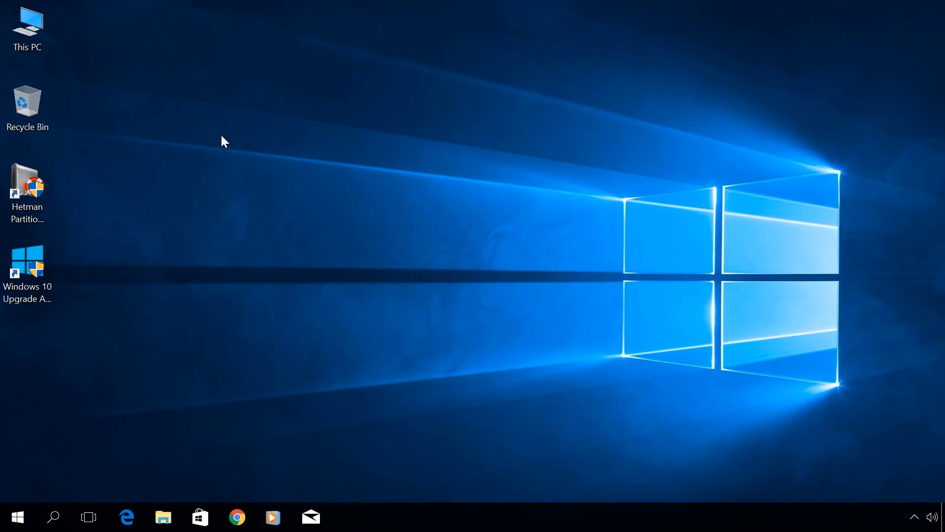
# Step: Browse Local Disk (C:) to confirm the Windows.old folder, then return to This PC
pyautogui.doubleClick(27, 22)
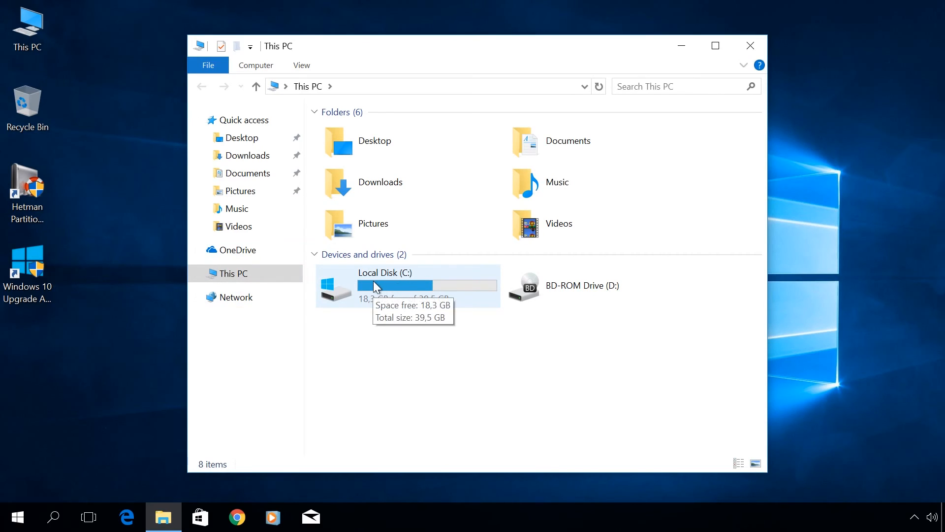
pyautogui.doubleClick(385, 276)
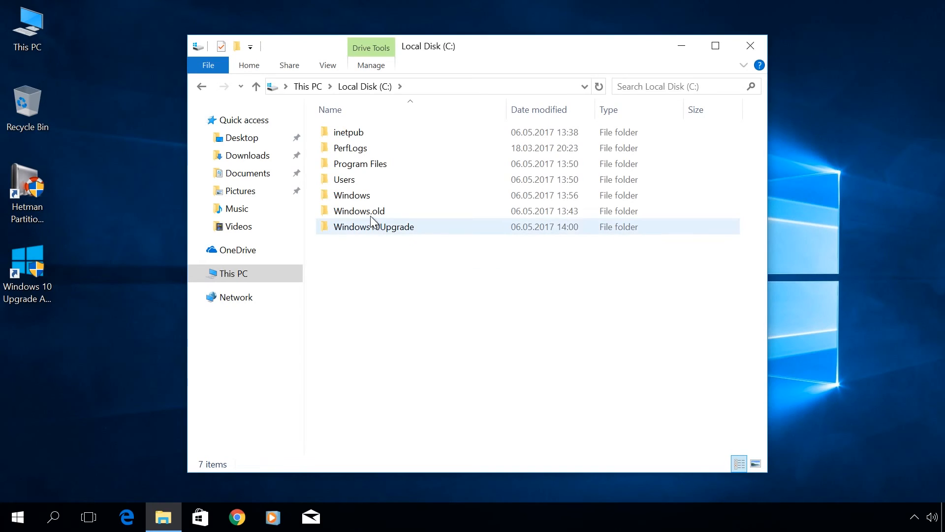
pyautogui.click(359, 211)
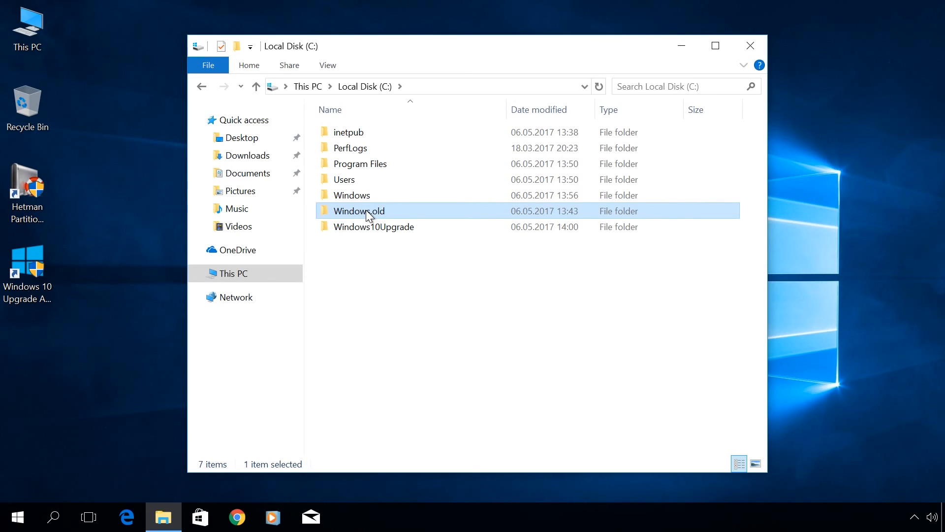
pyautogui.click(234, 274)
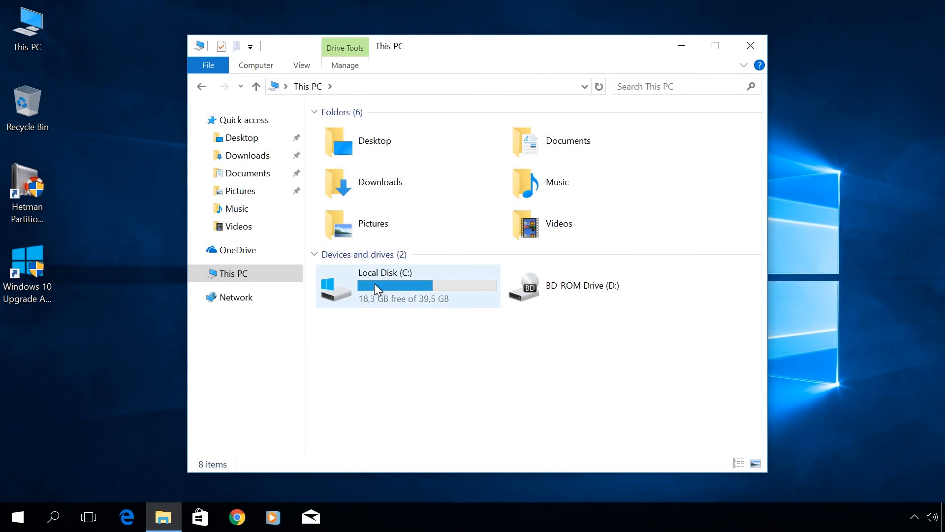
pyautogui.click(404, 277)
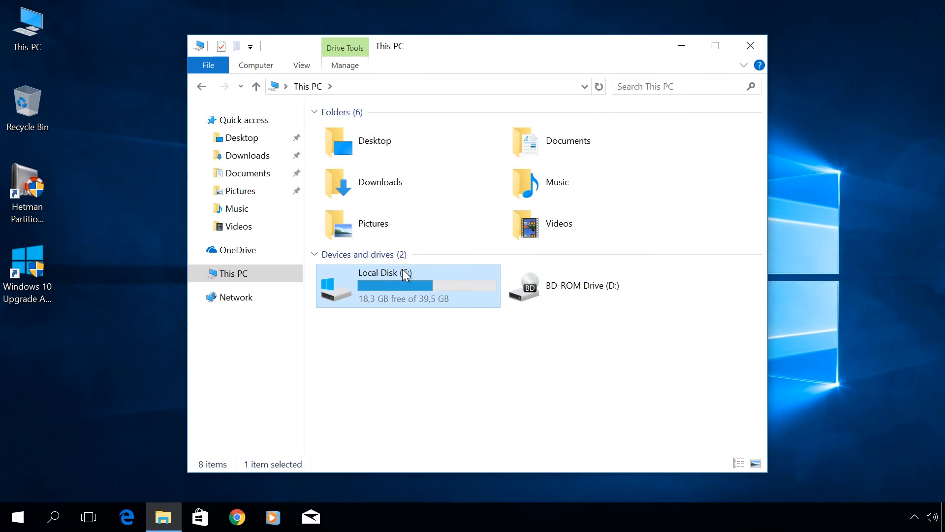
# Step: Open Local Disk (C:) Properties and launch Disk Cleanup from the General tab
pyautogui.click(398, 273)
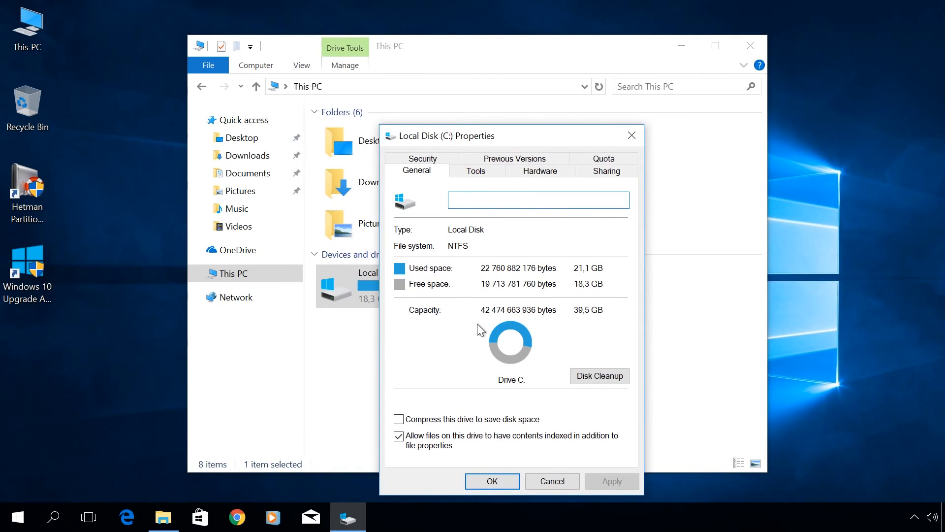
pyautogui.moveTo(599, 379)
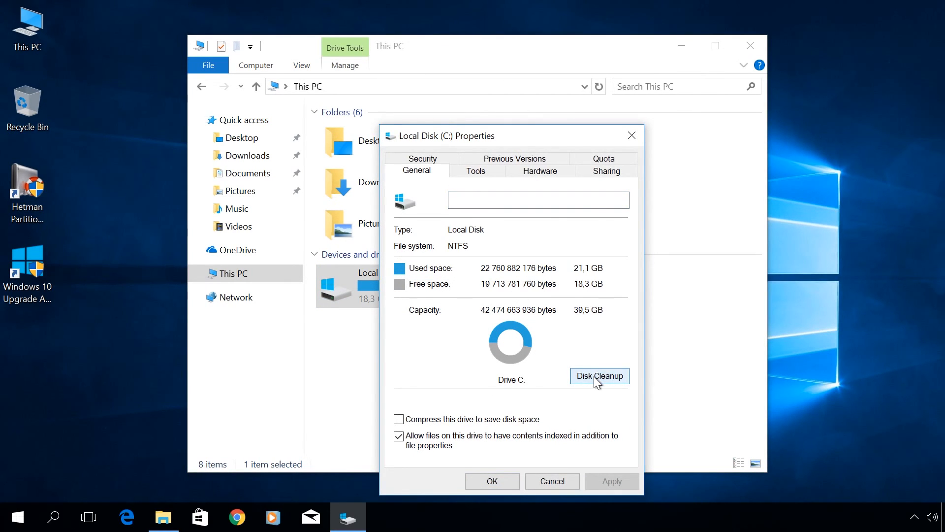
pyautogui.click(600, 375)
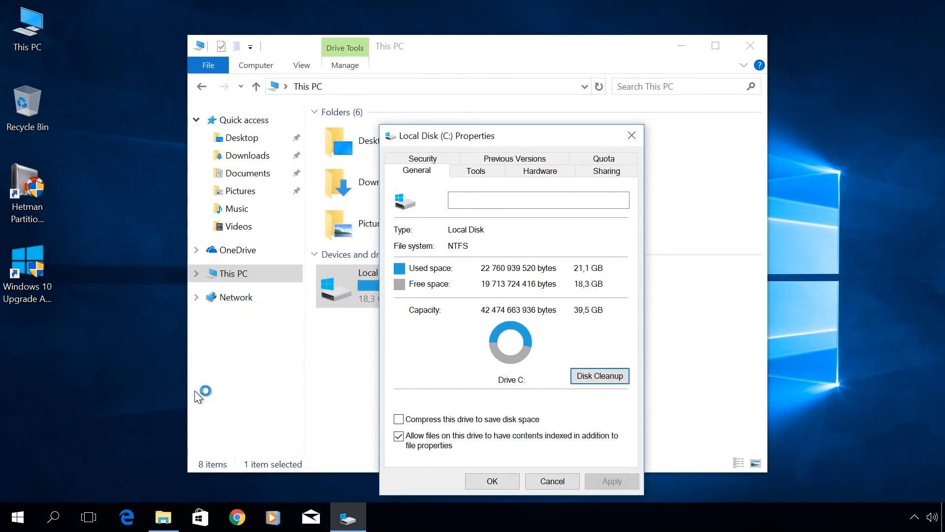
pyautogui.moveTo(198, 395)
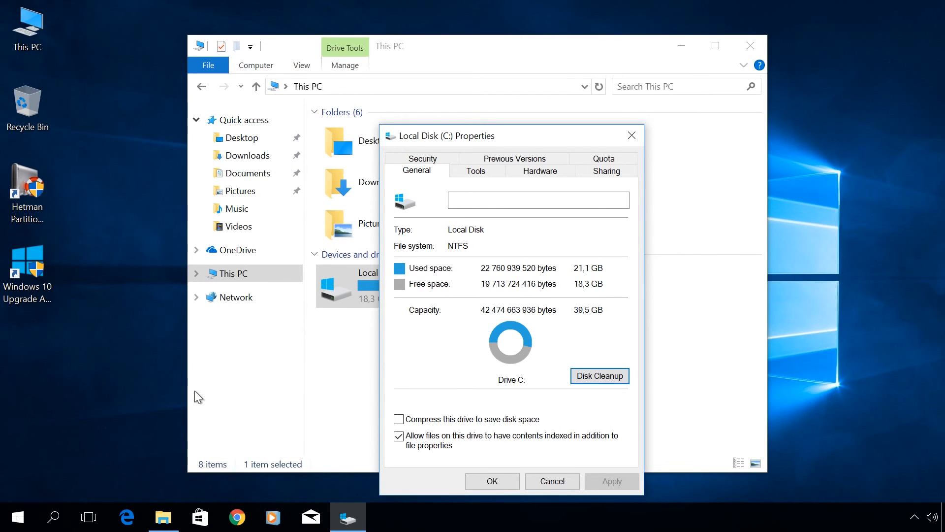
pyautogui.click(599, 376)
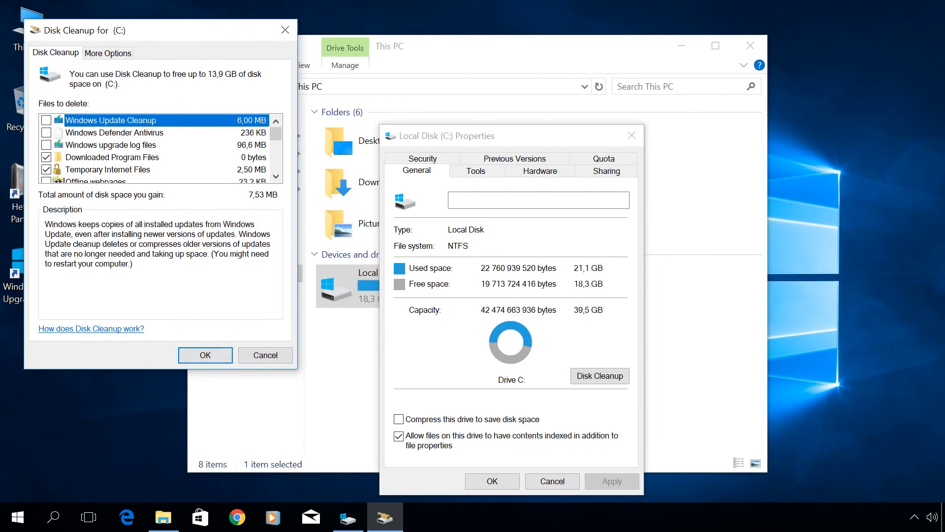
# Step: Untick default categories, select Previous Windows installation(s) (13.1 GB), and confirm deletion
pyautogui.click(46, 157)
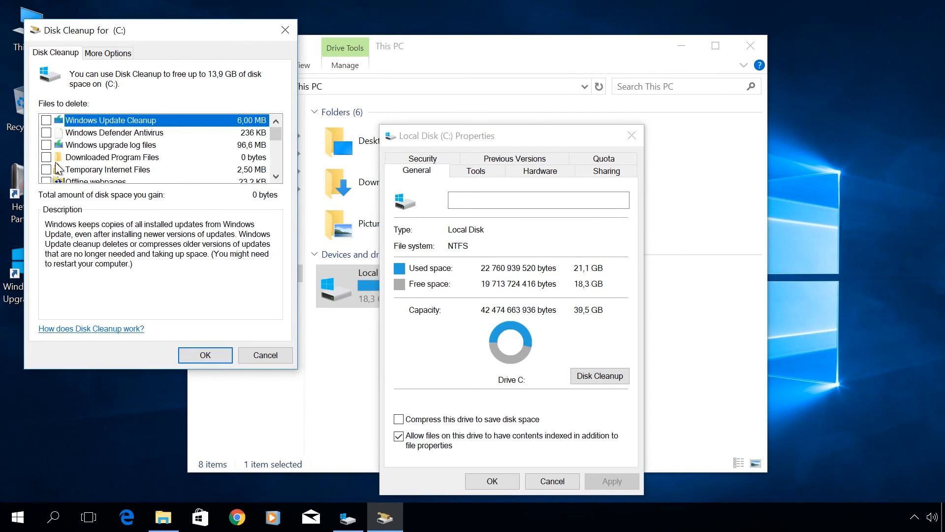
pyautogui.click(276, 137)
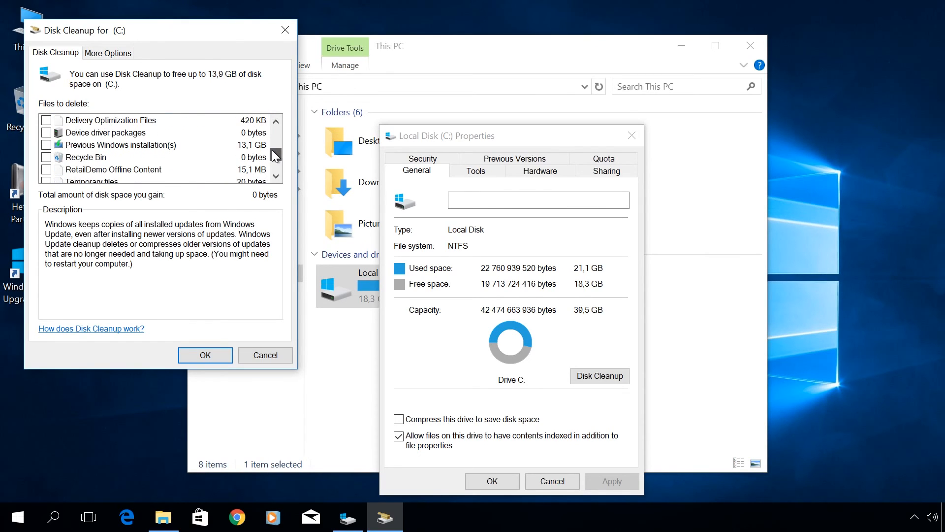
pyautogui.click(47, 144)
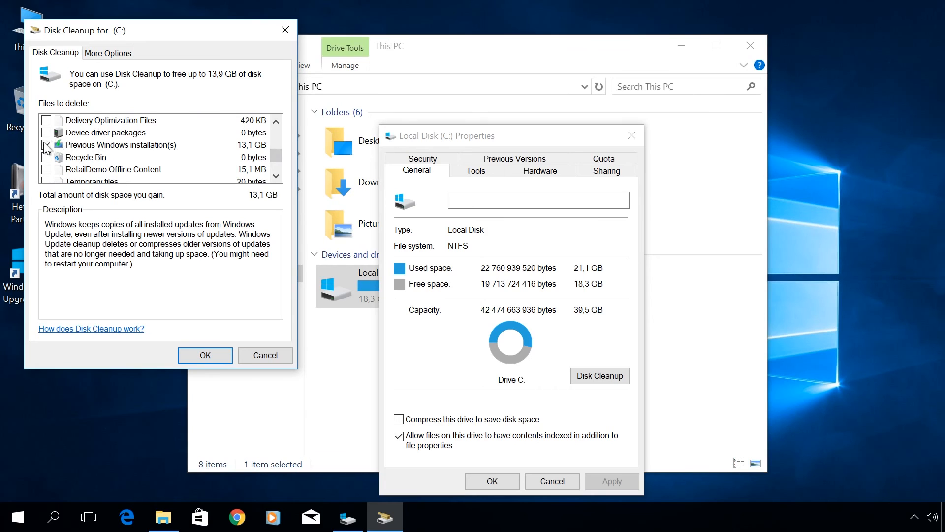
pyautogui.click(47, 144)
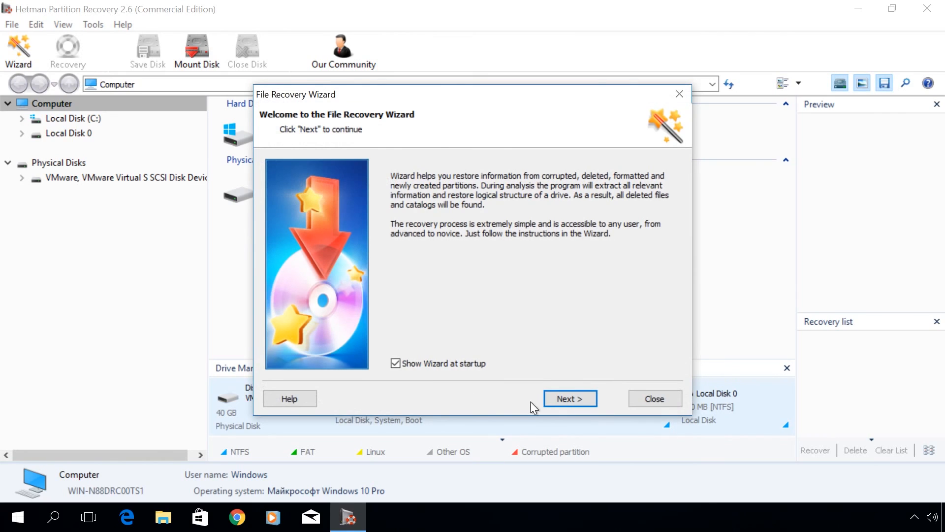
# Step: Close Hetman Partition Recovery's File Recovery Wizard to reveal the drive list
pyautogui.click(655, 398)
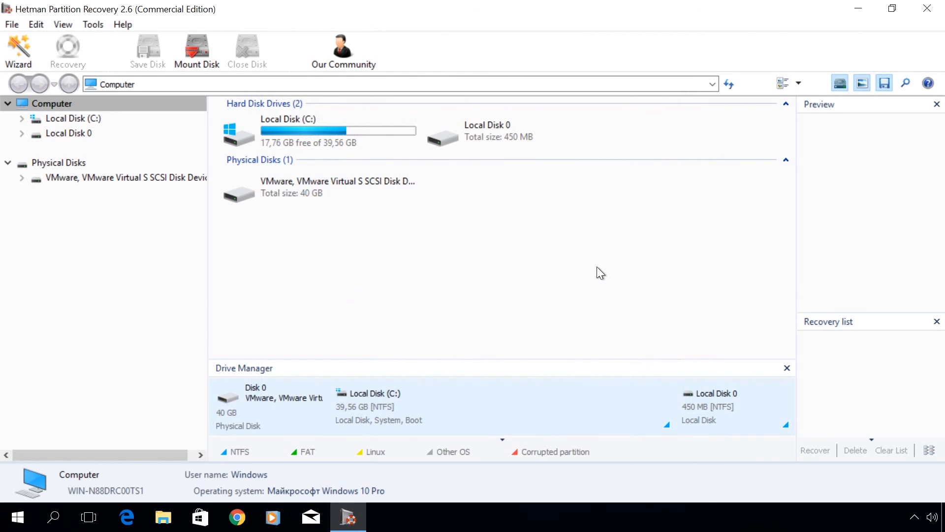